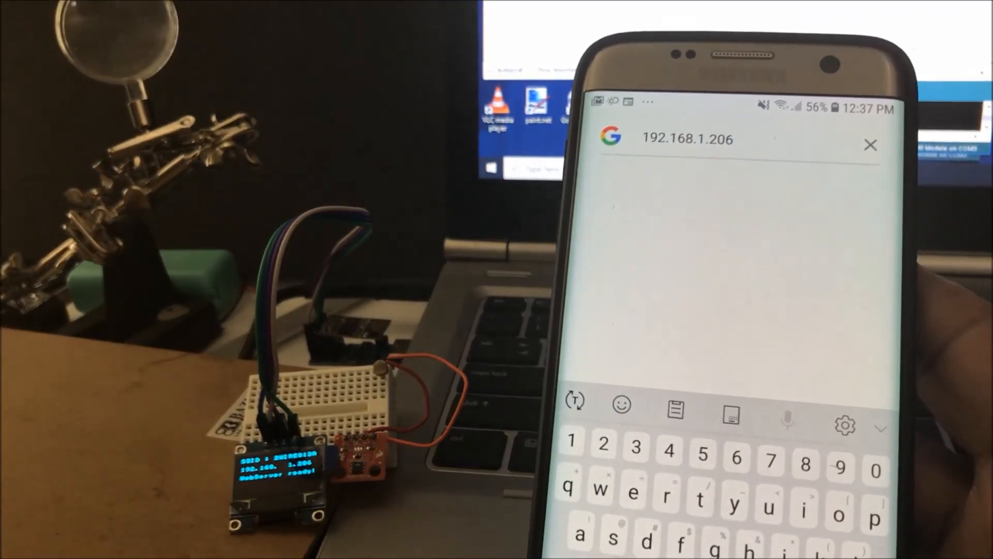
# Load the ESP8266 server page at 192.168.1.206, showing the 'Talk to me :-)' page
pyautogui.press('Enter')
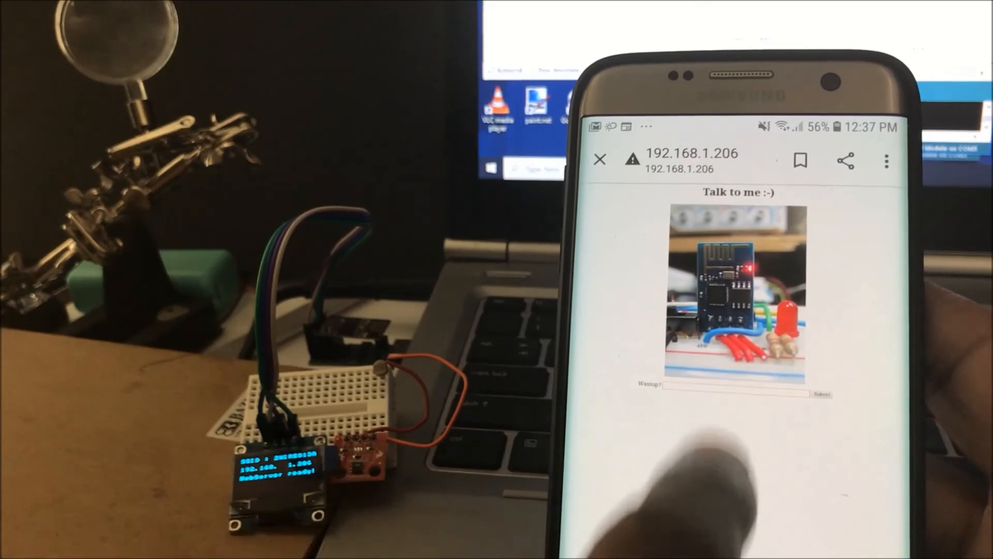
# Begin a message in the Wassup? field, entering the first letter 'c'
pyautogui.click(735, 384)
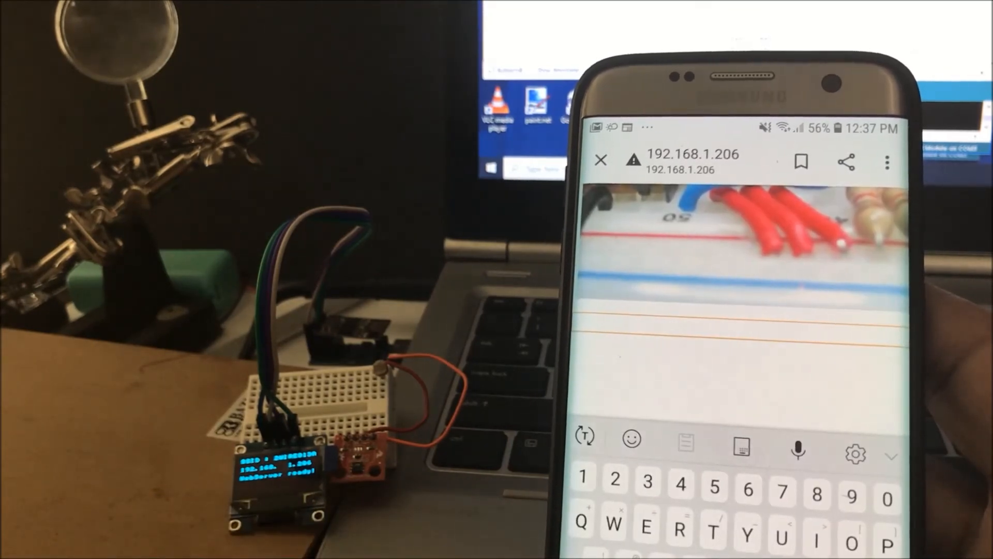
pyautogui.write('c')
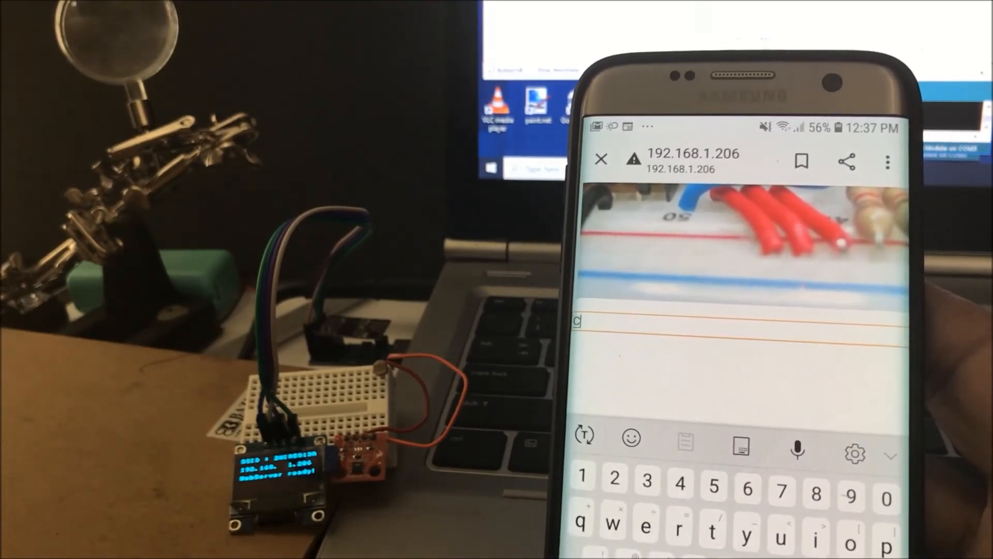